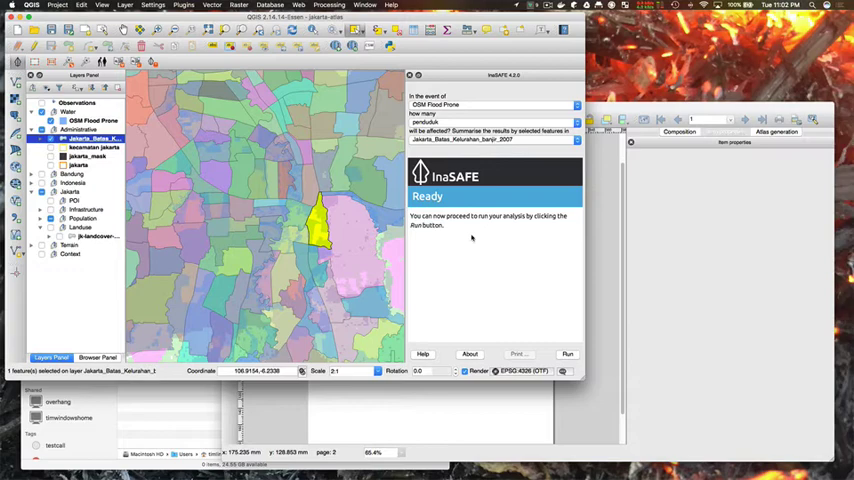
mouse_move(454, 262)
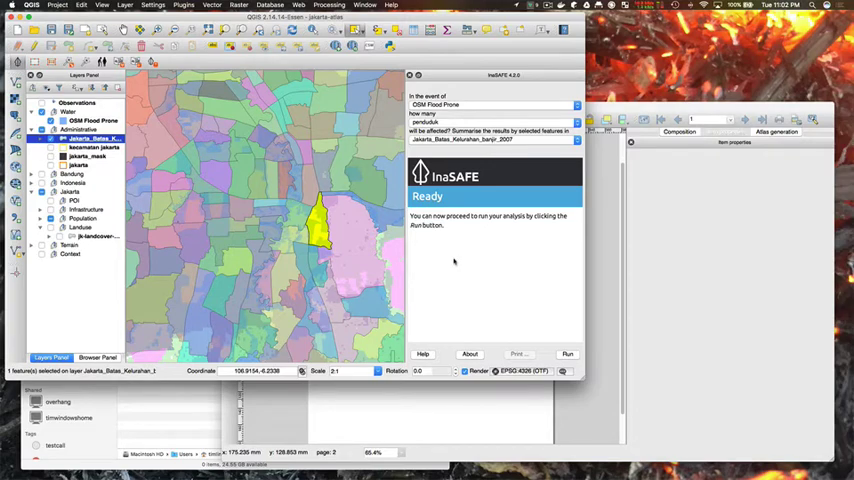
mouse_move(540, 211)
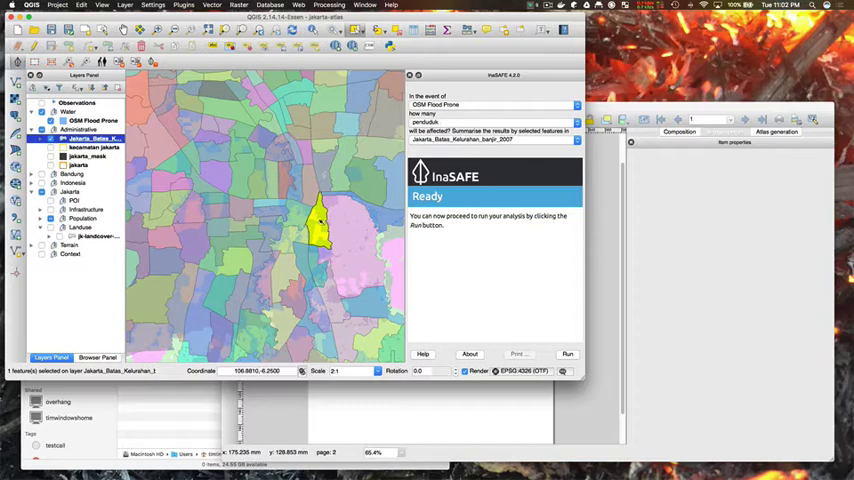
Run the flood-on-population analysis (37,000 affected) and open Project Properties.
click(567, 353)
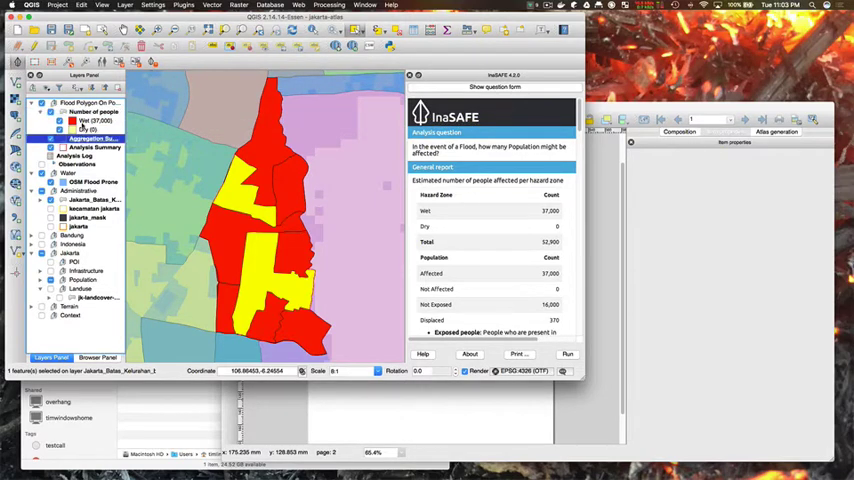
click(95, 112)
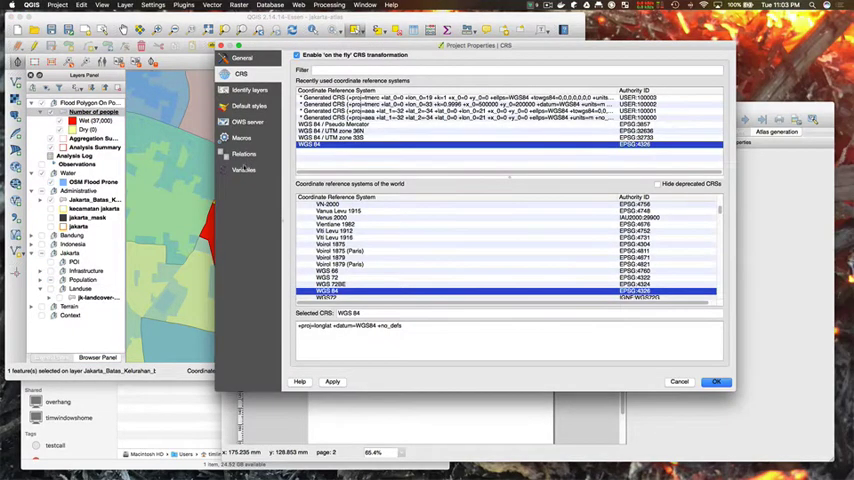
Show the project Variables and scroll through the InaSAFE action checklist entries.
click(246, 169)
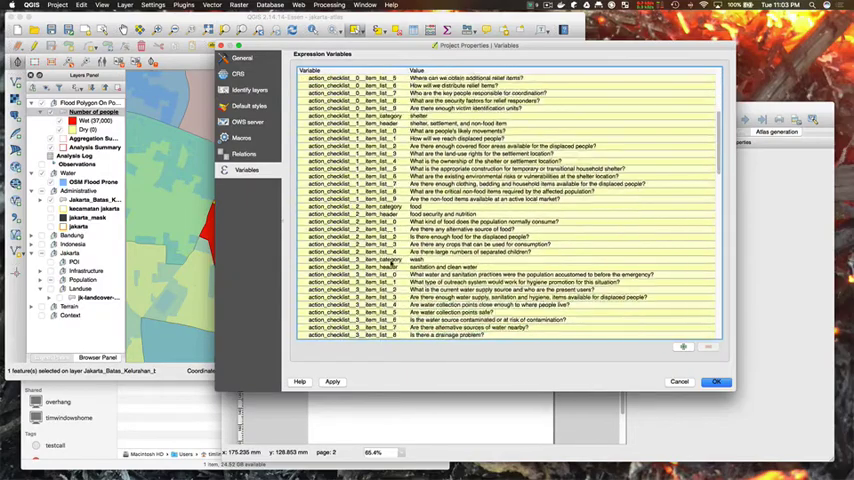
scroll(down, 3)
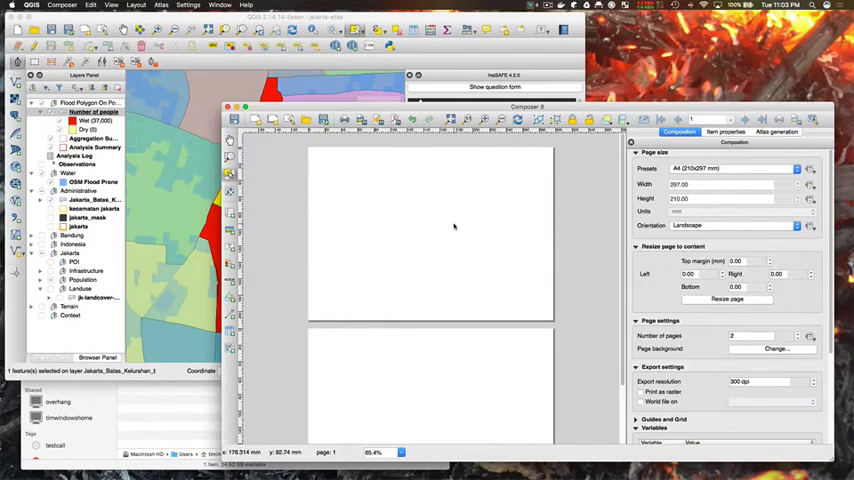
mouse_move(434, 321)
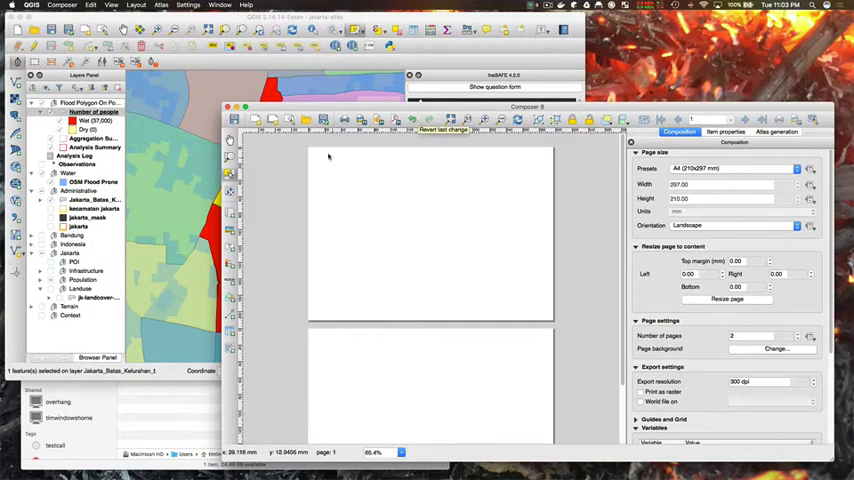
mouse_move(297, 213)
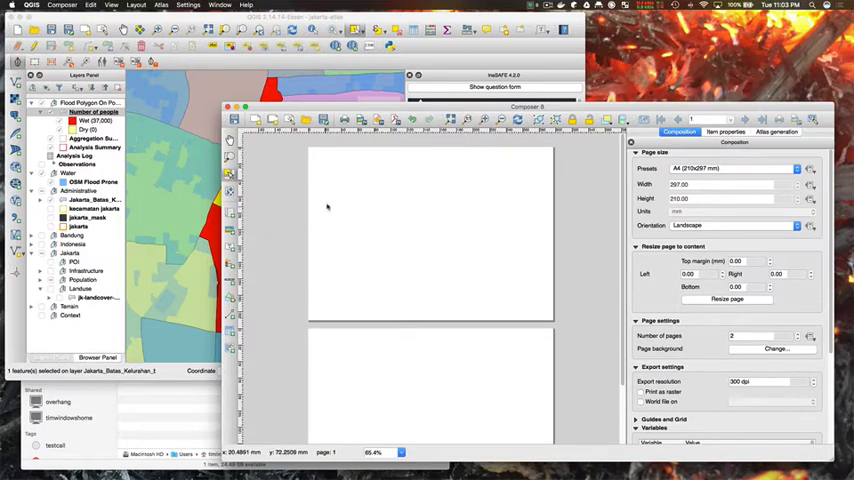
mouse_move(375, 208)
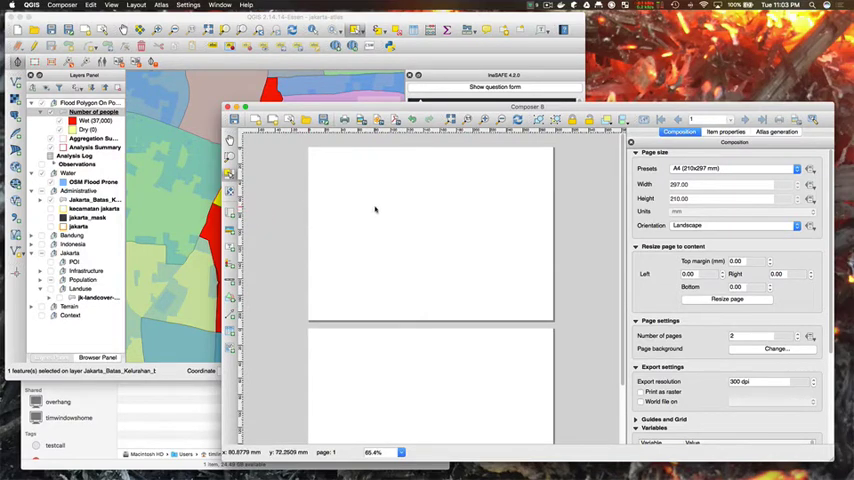
mouse_move(296, 216)
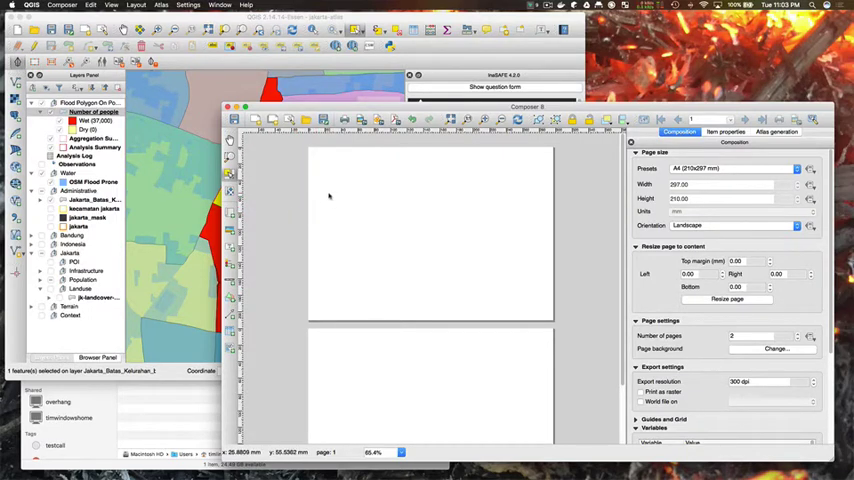
Draw the impact map frame on page 1 with Item ID impact-map.
drag(348, 190, 547, 312)
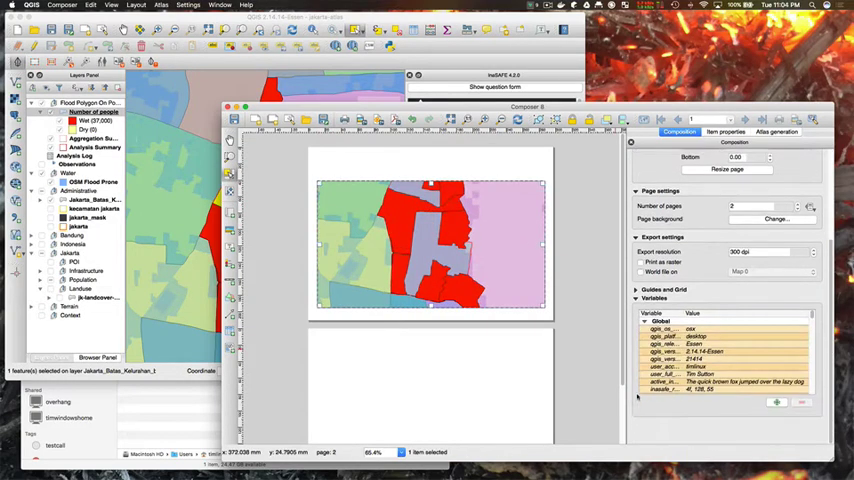
click(725, 132)
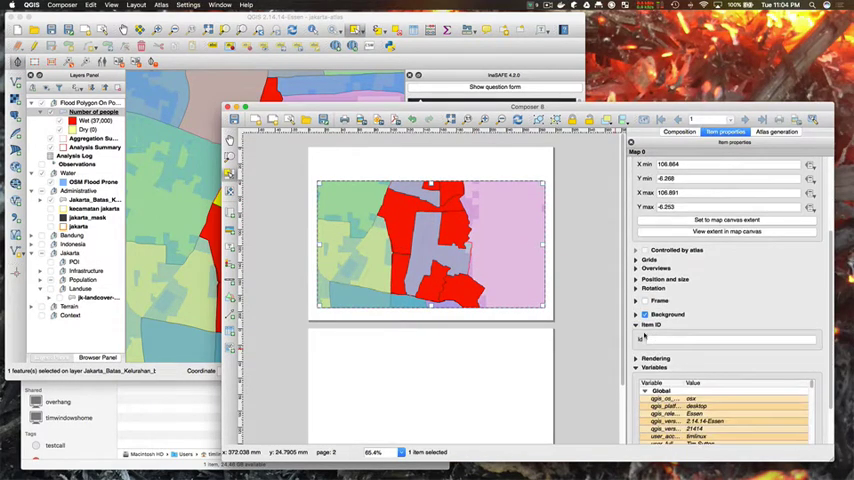
text(impact-map)
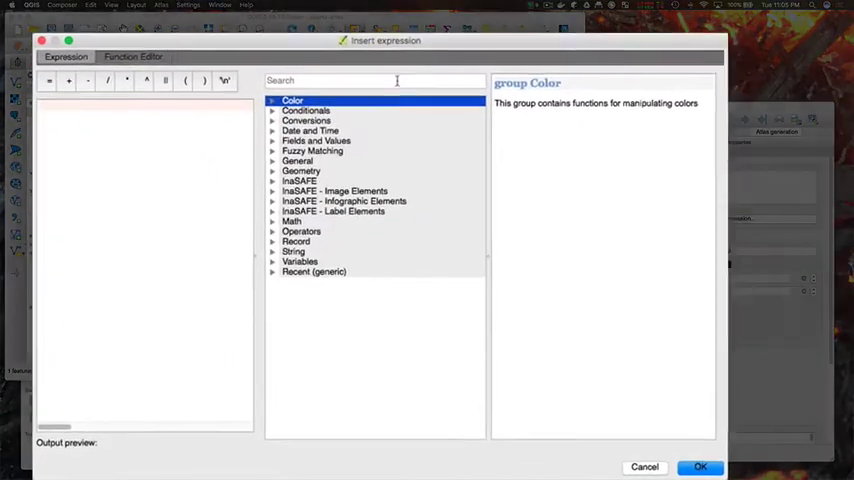
text(title)
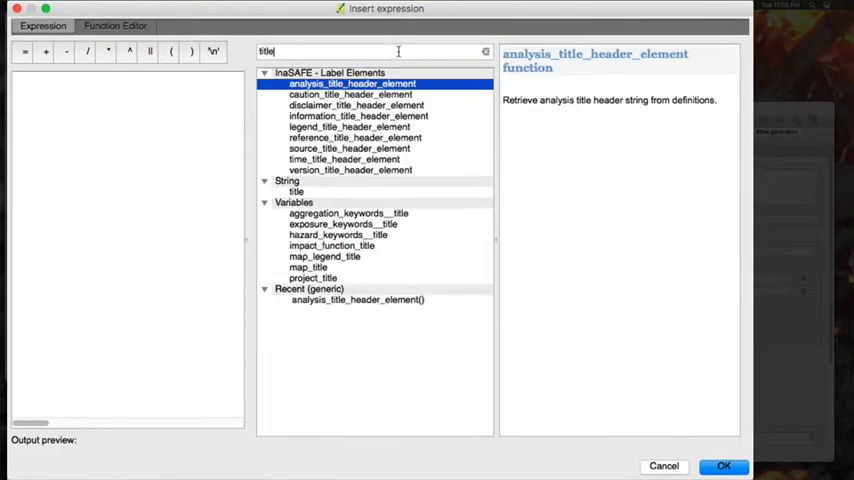
click(308, 267)
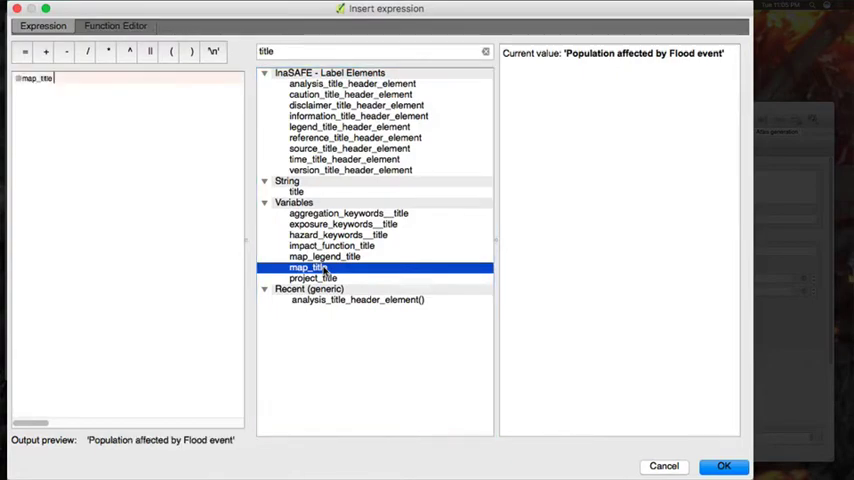
click(724, 466)
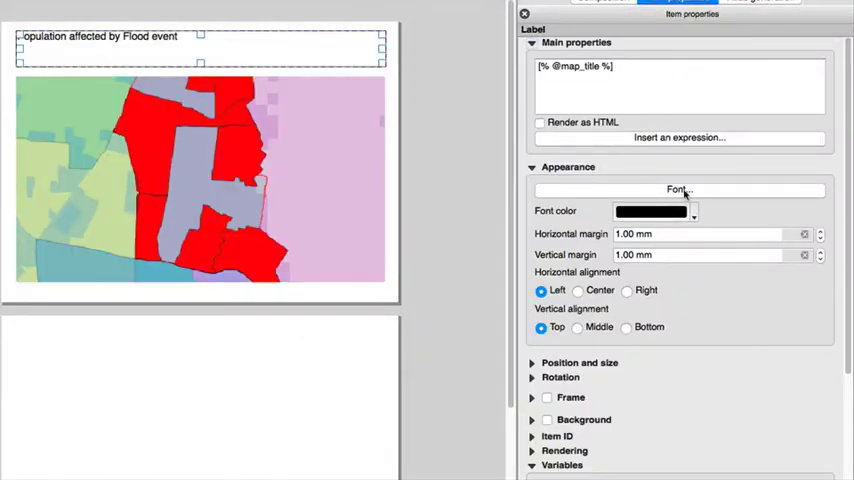
click(577, 290)
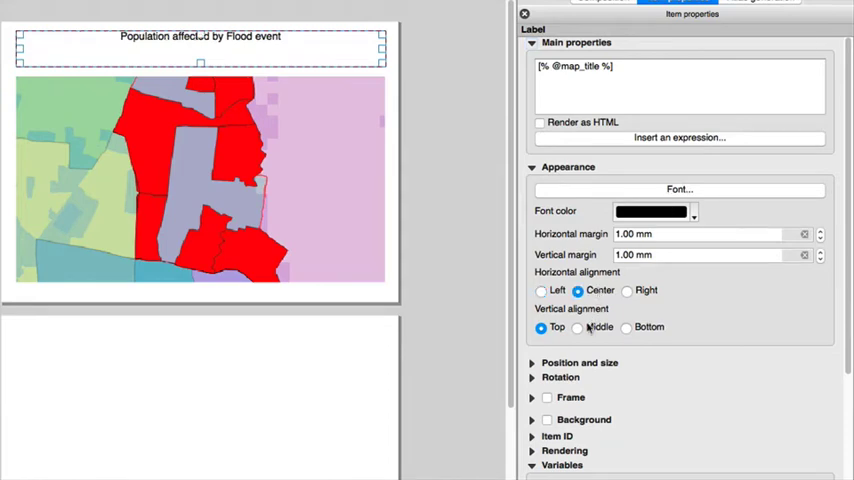
click(577, 327)
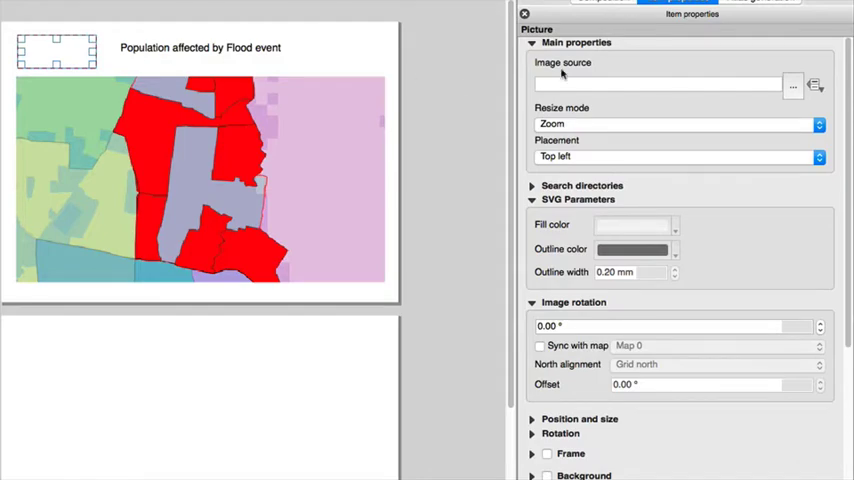
Drive the picture's image source with the inasafe_logo_black_path expression.
click(815, 84)
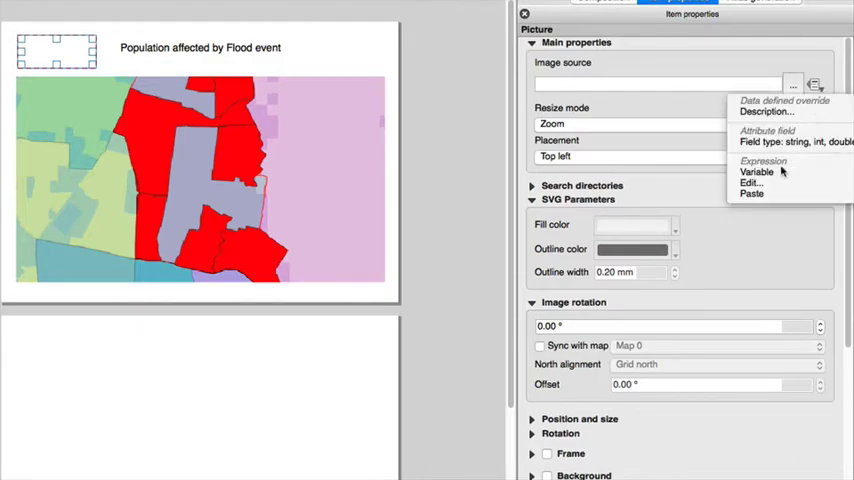
click(750, 182)
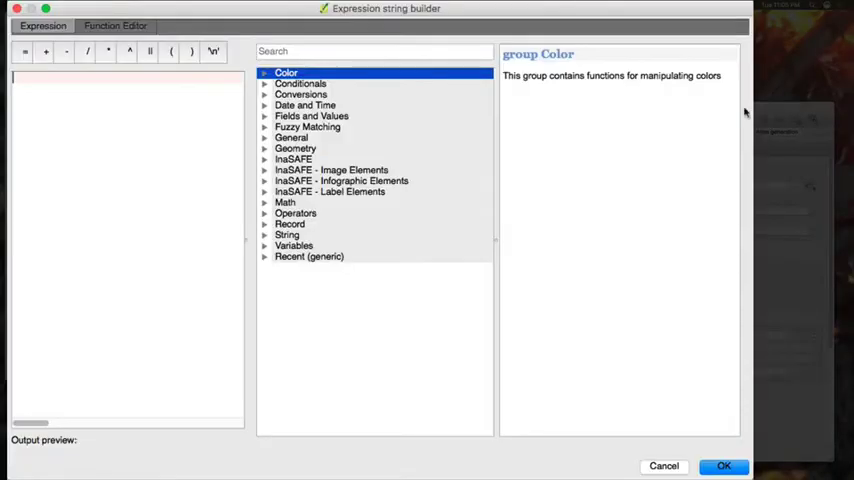
click(375, 51)
text(logo)
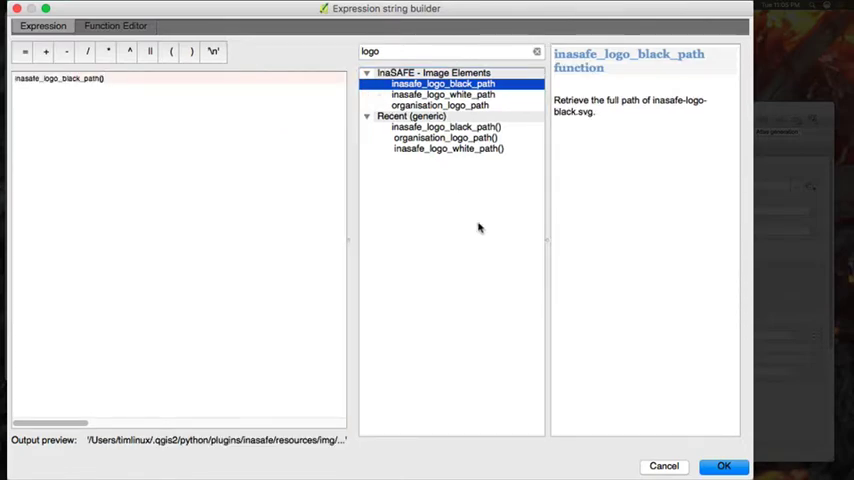
click(723, 466)
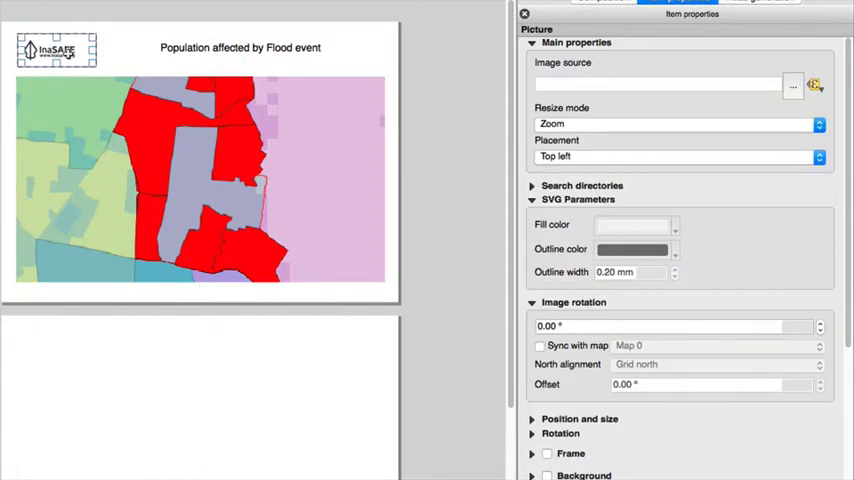
click(240, 47)
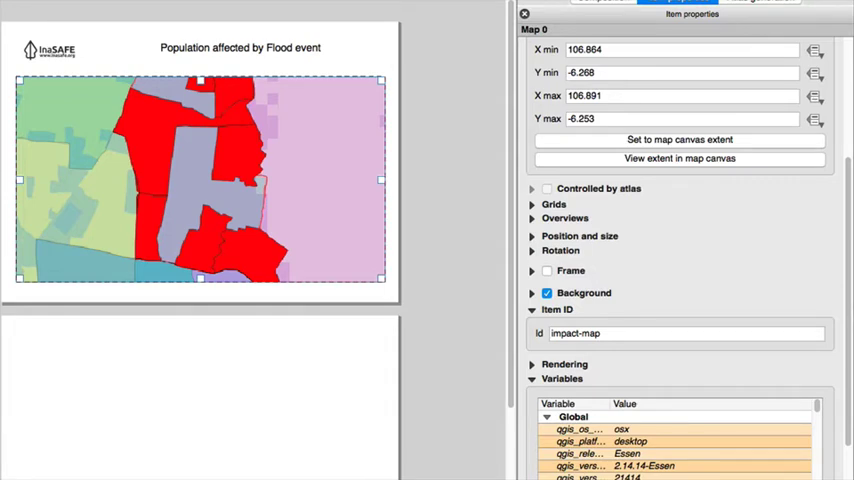
mouse_move(345, 110)
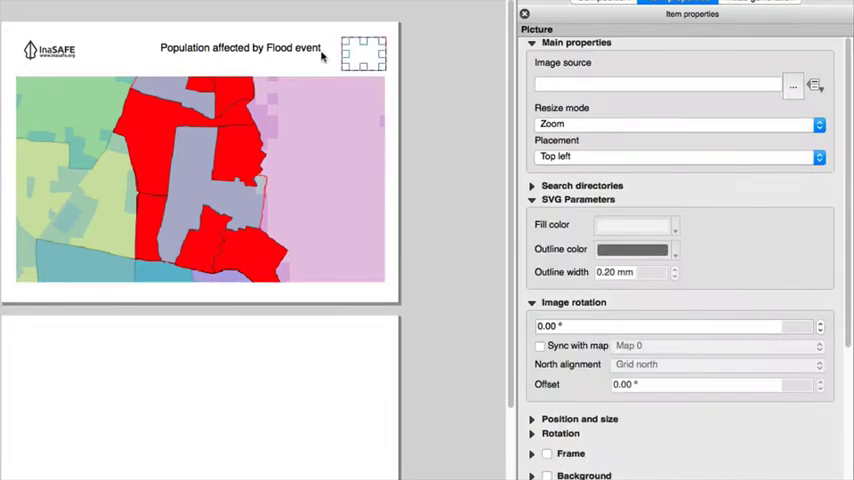
Set the north arrow picture's image source to the north_arrow_path() expression.
click(814, 85)
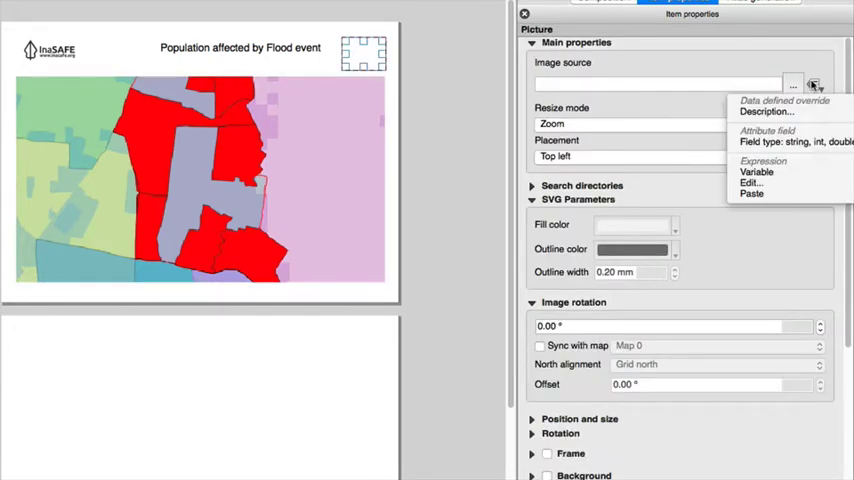
mouse_move(751, 183)
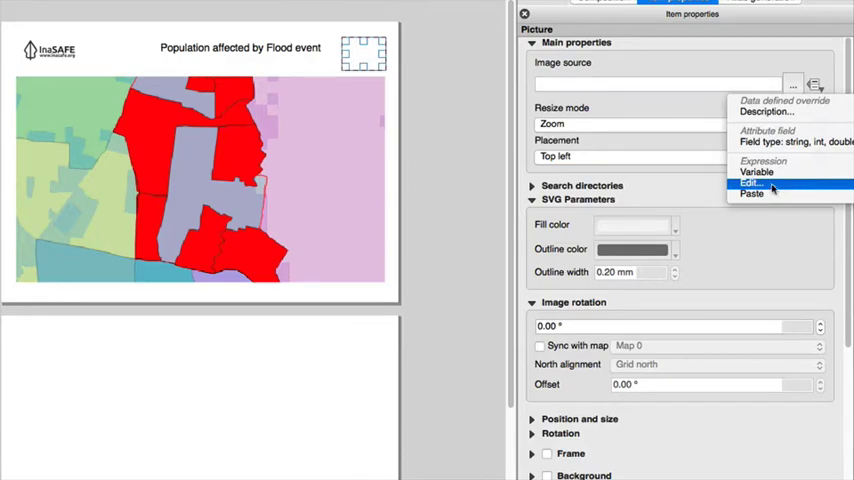
click(752, 184)
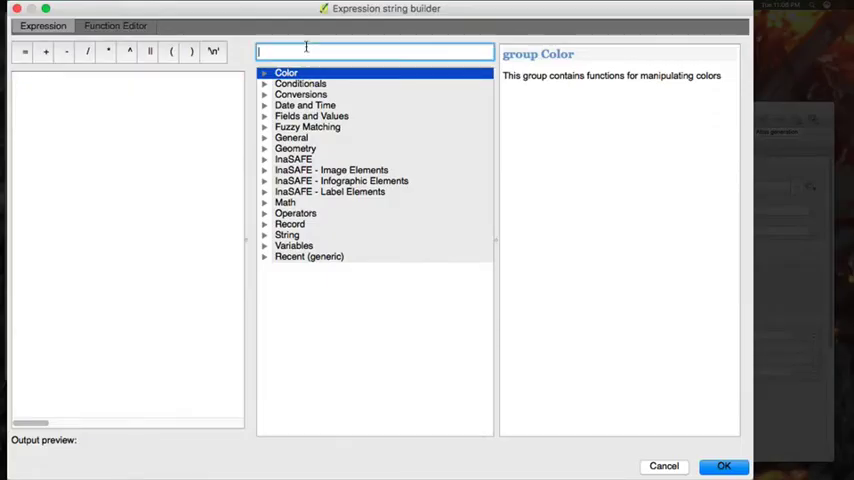
text(north)
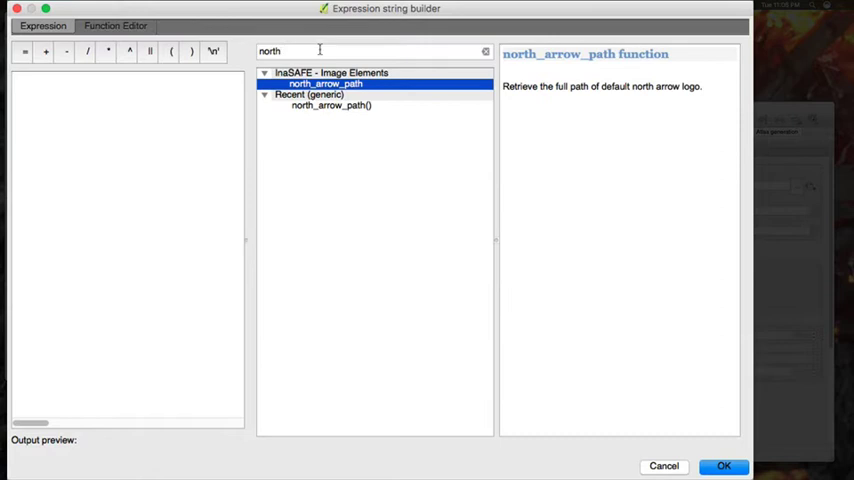
click(331, 105)
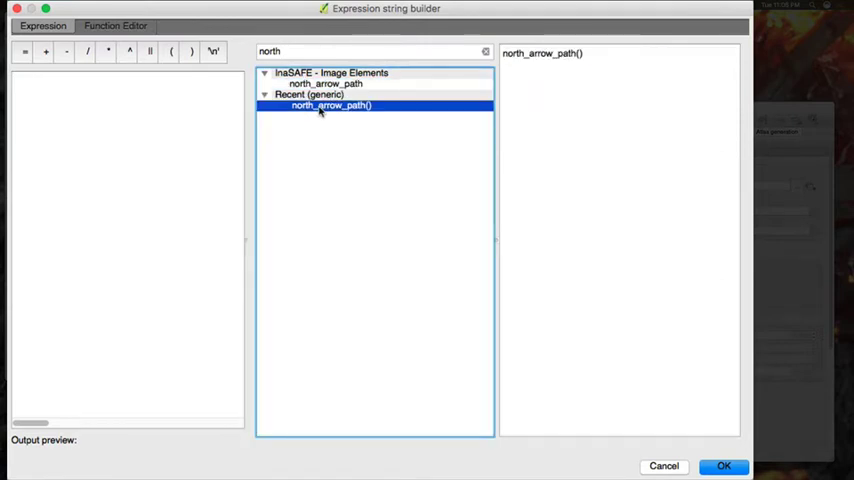
double_click(331, 105)
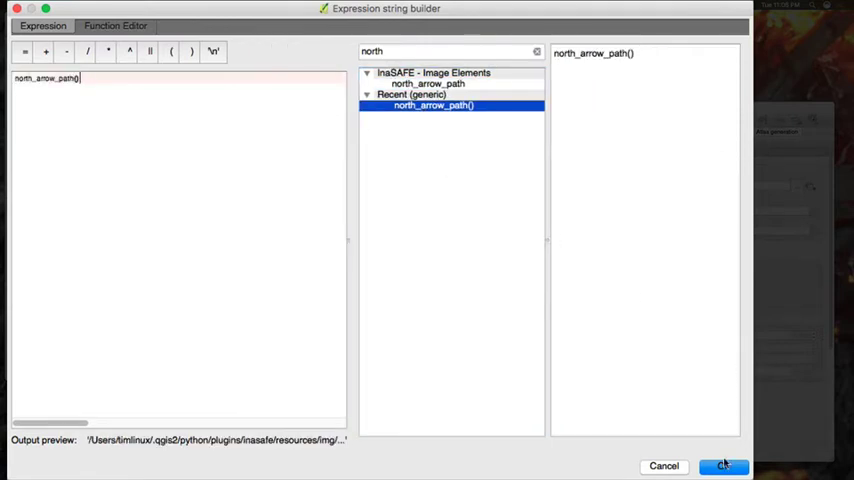
click(723, 465)
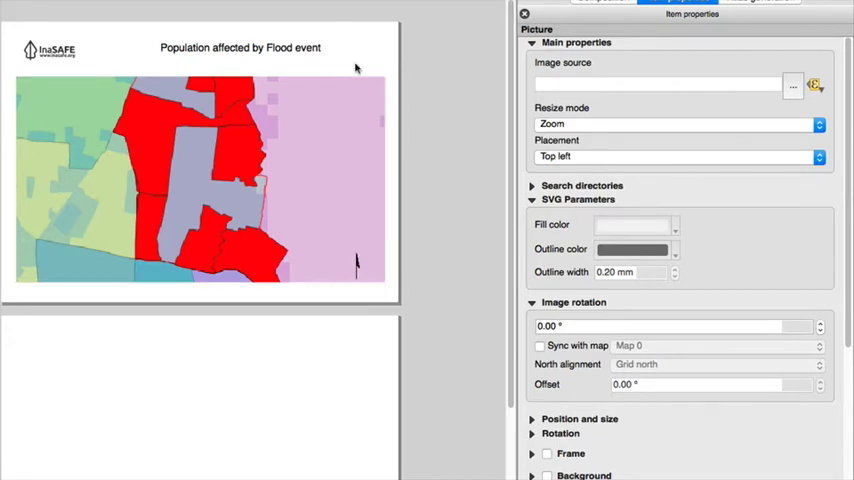
mouse_move(360, 263)
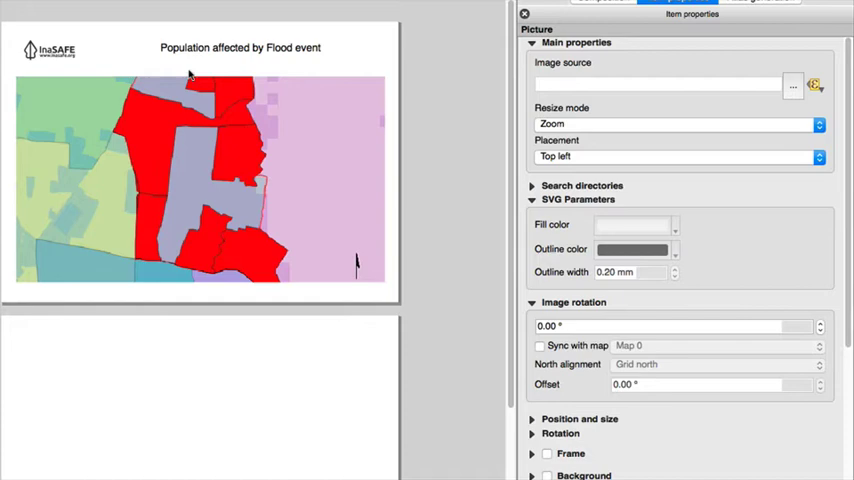
Give the page-2 Hazard Layer heading a Helvetica Bold 14 font.
click(240, 48)
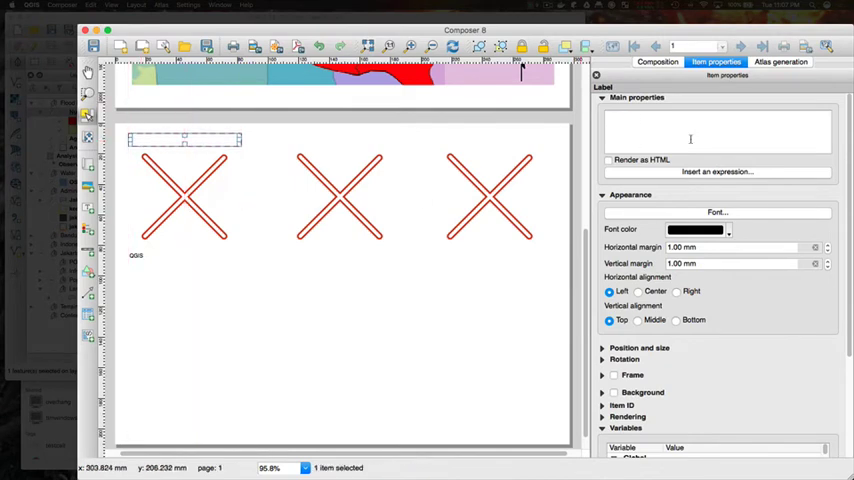
click(716, 212)
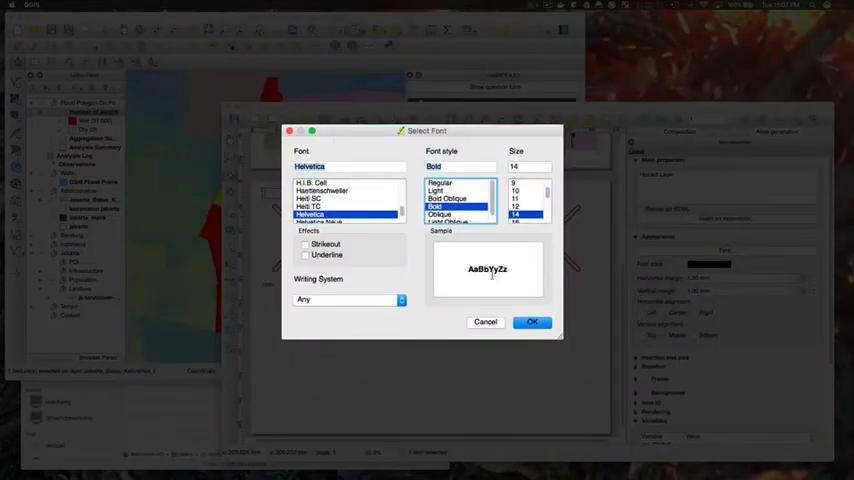
click(532, 321)
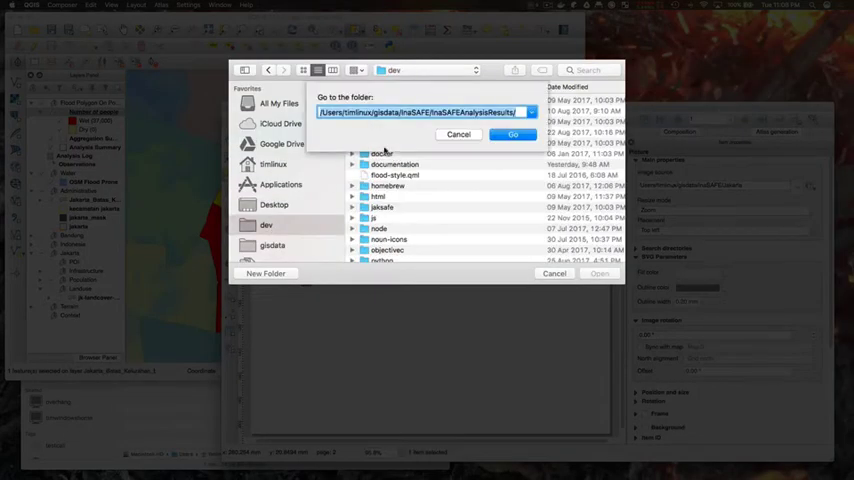
Set the hazard SVG icon as the picture and pick the second picture's image.
text(/Users/timlinux.qgl)
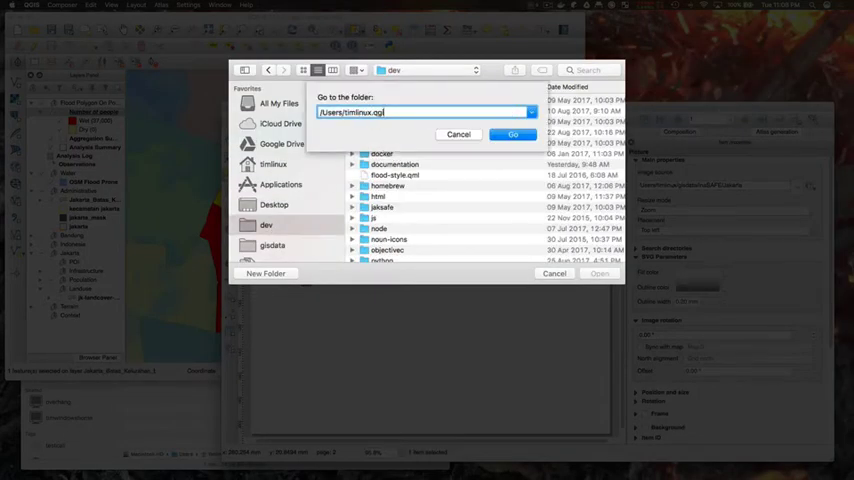
click(513, 134)
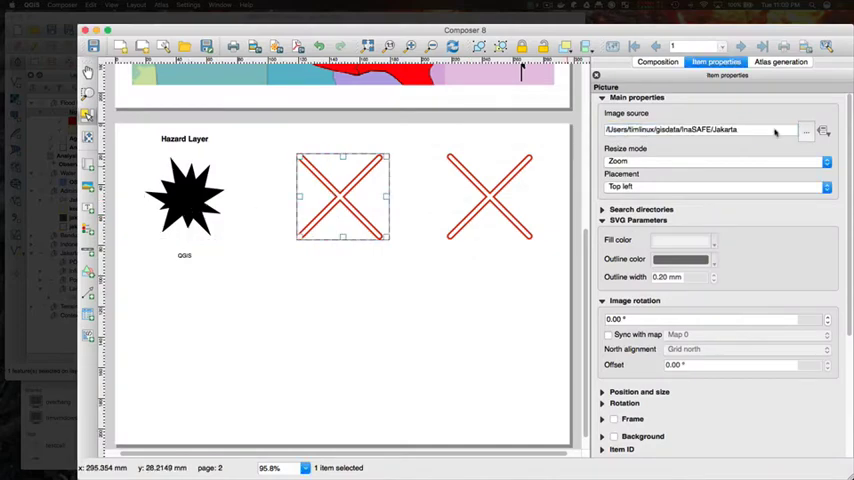
click(806, 130)
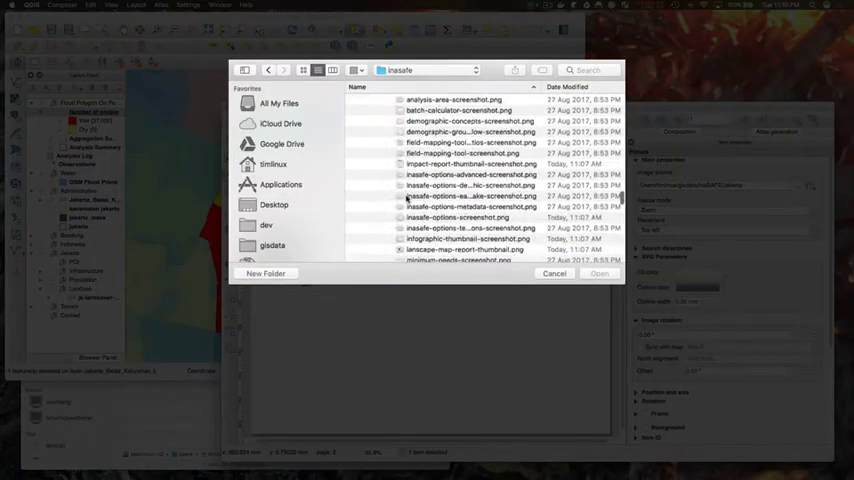
click(554, 273)
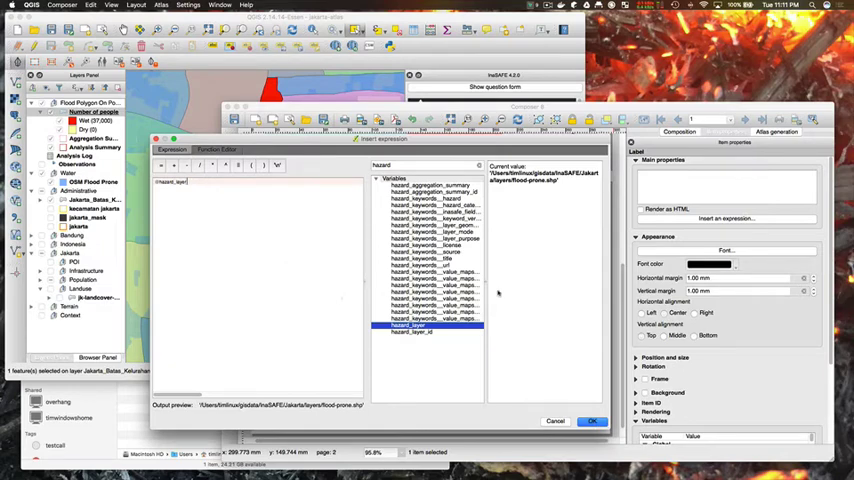
click(590, 420)
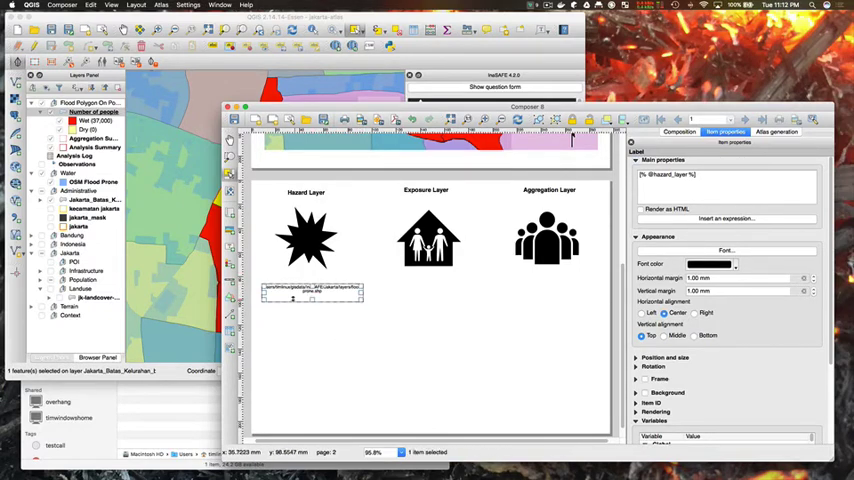
click(641, 313)
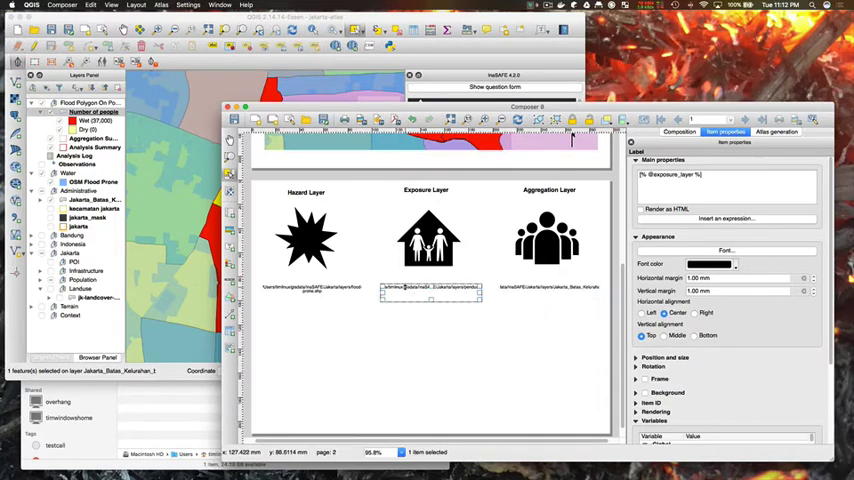
mouse_move(424, 234)
text(license)
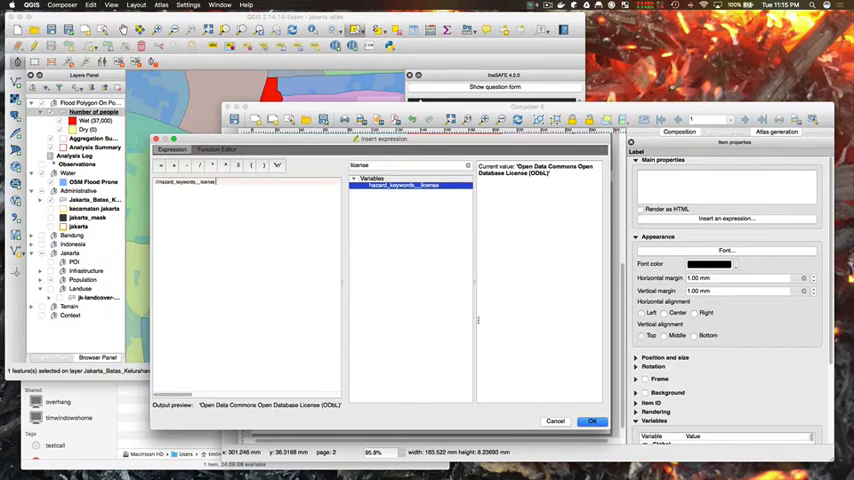
click(592, 420)
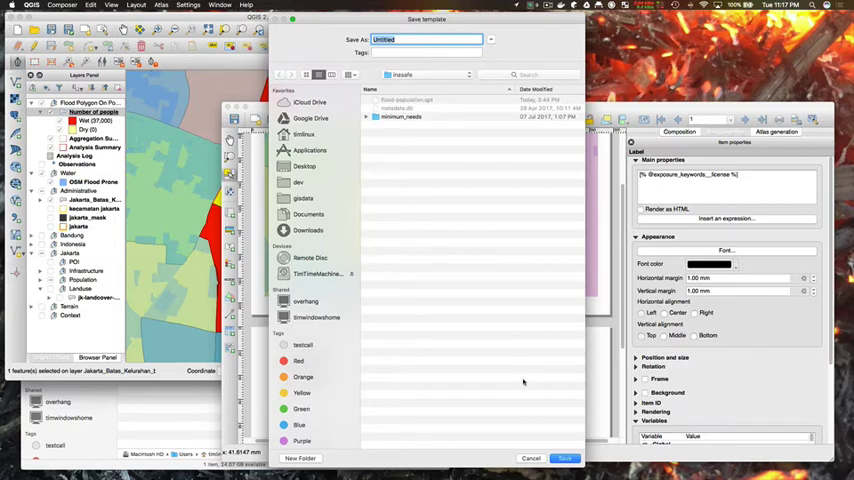
Save the composer template as 'flood-population' in the inasafe folder.
text(flood-population)
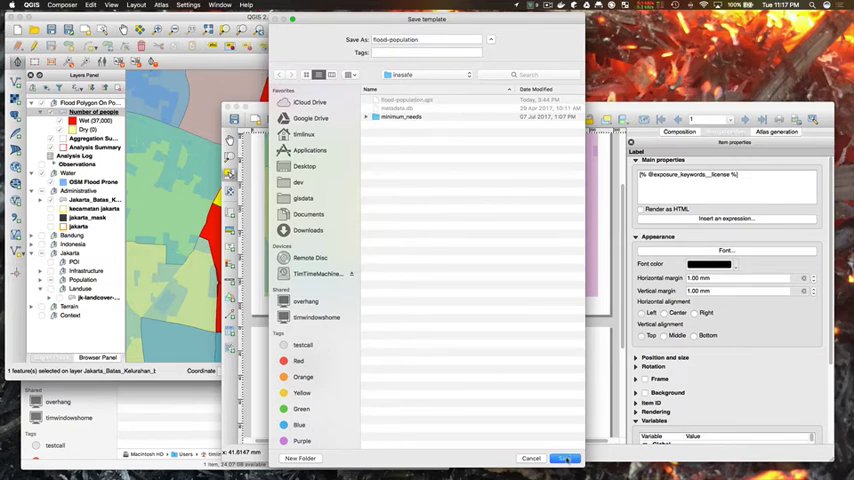
click(565, 458)
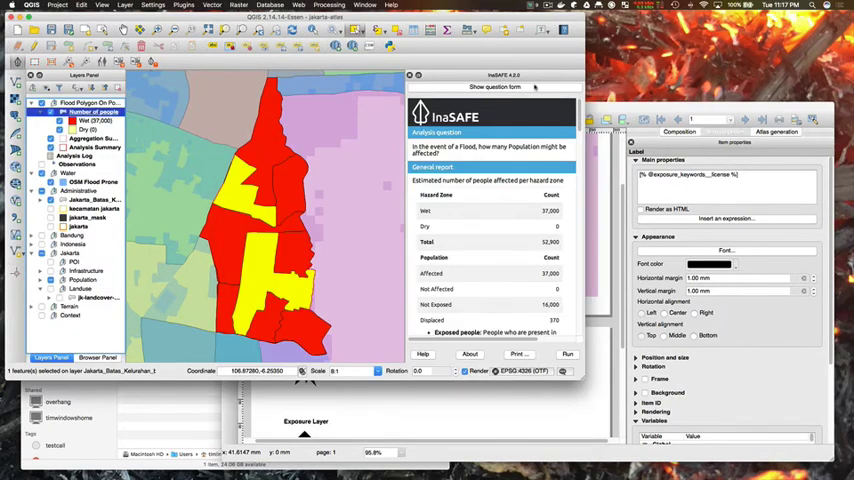
mouse_move(667, 113)
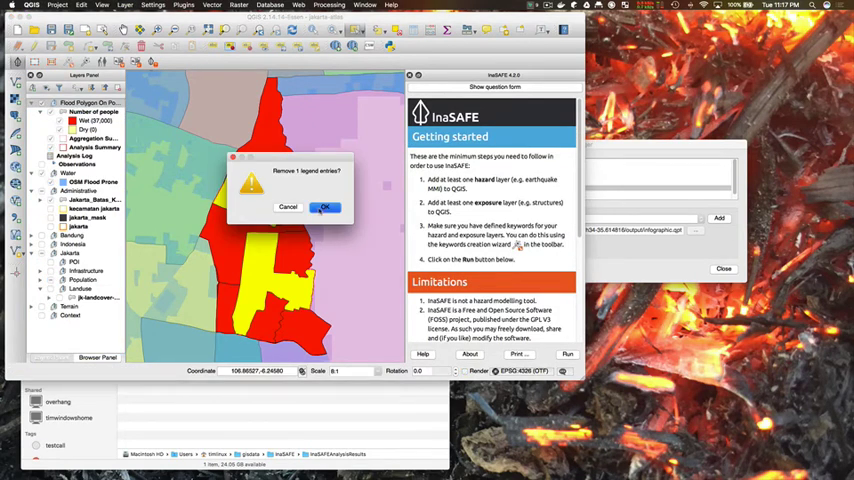
Clear old legend entries, rerun InaSAFE (21,800 affected), and print the flood-population PDF.
click(323, 207)
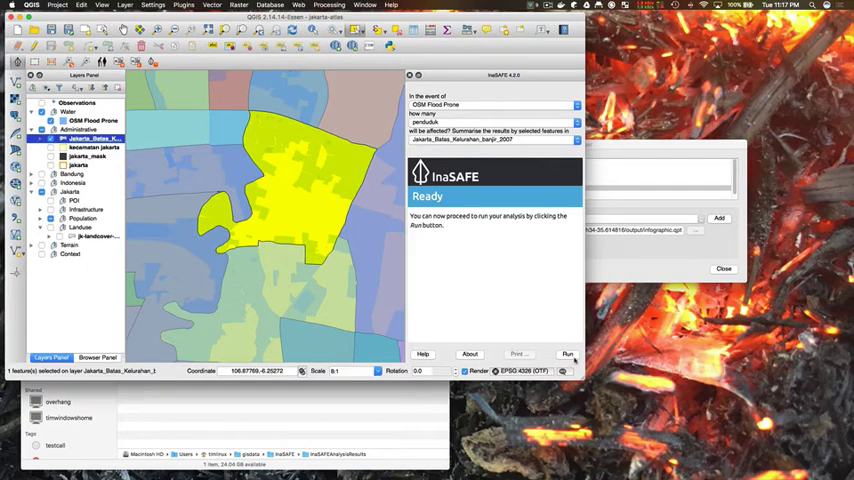
click(568, 353)
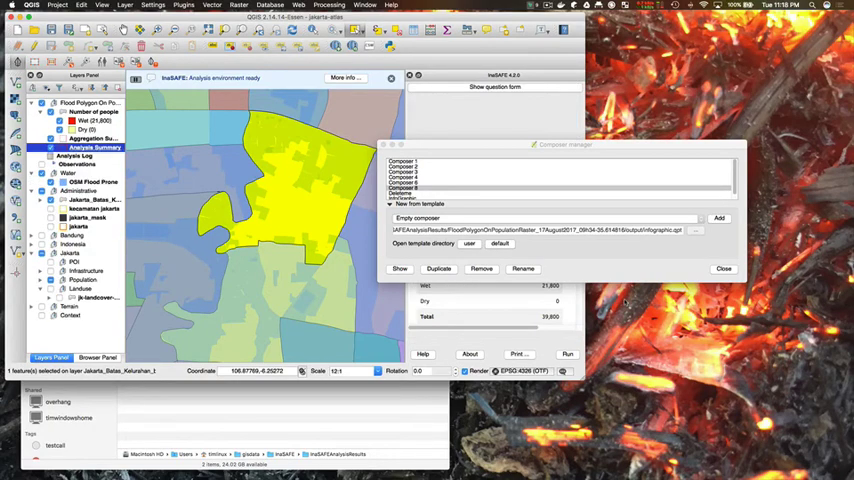
click(724, 268)
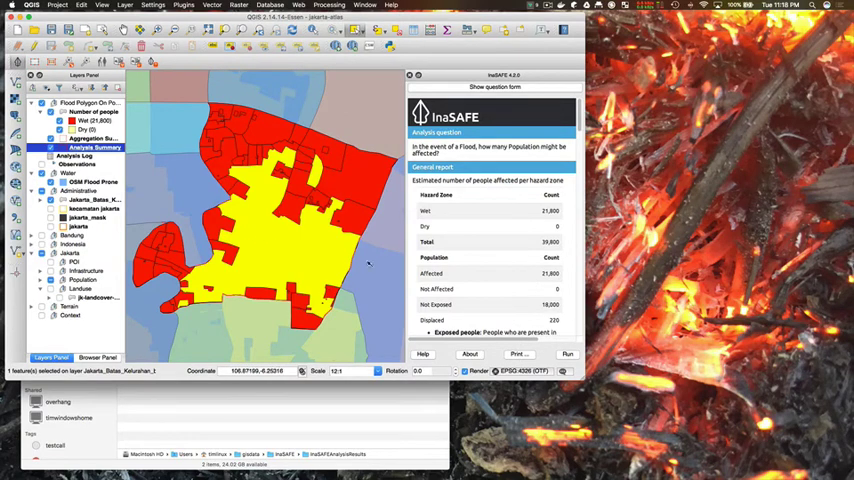
click(518, 353)
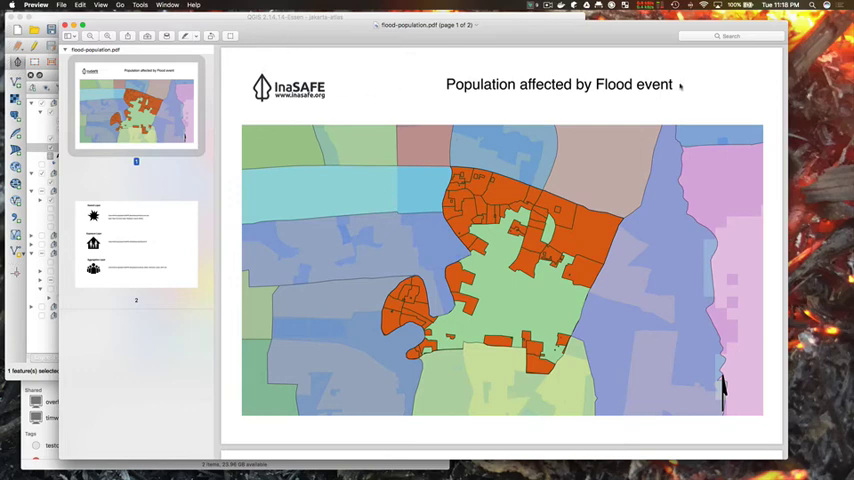
click(136, 243)
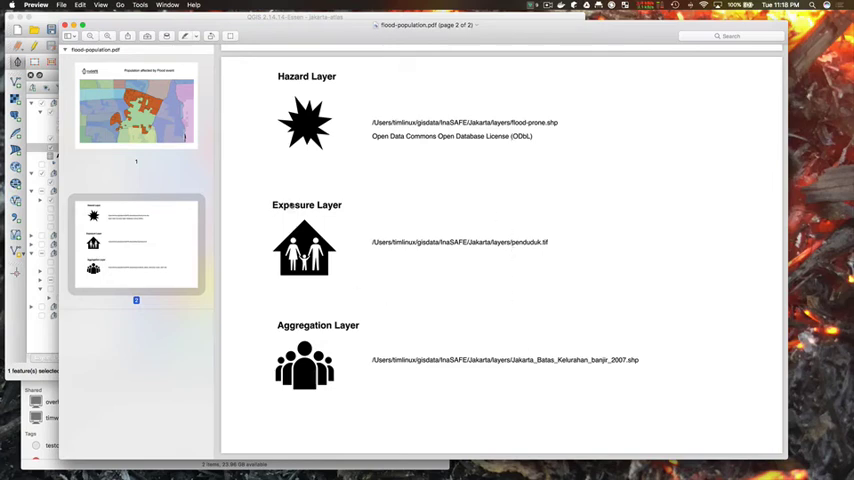
mouse_move(347, 224)
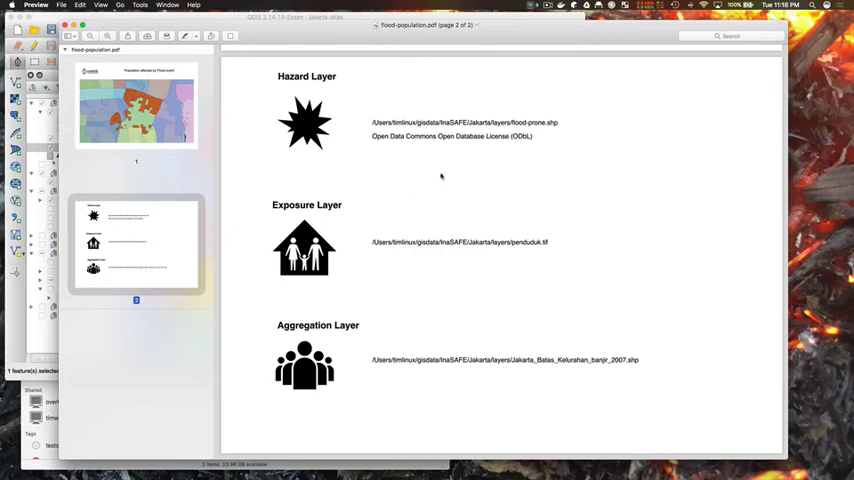
mouse_move(366, 78)
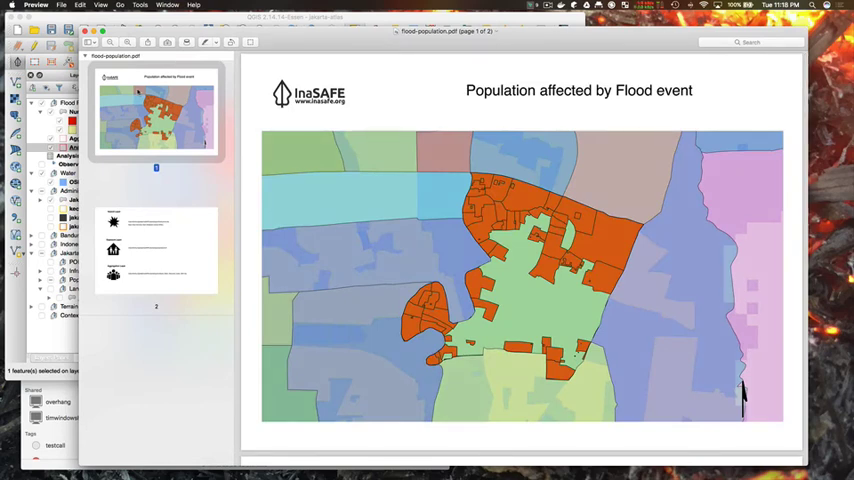
mouse_move(255, 127)
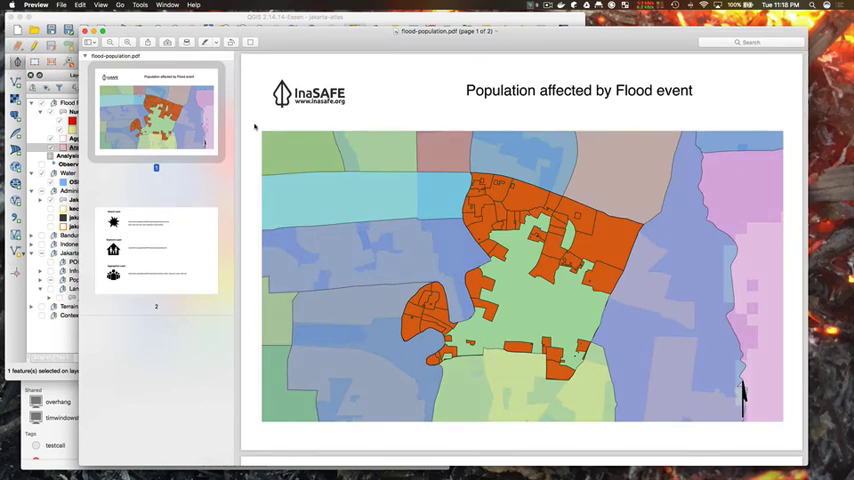